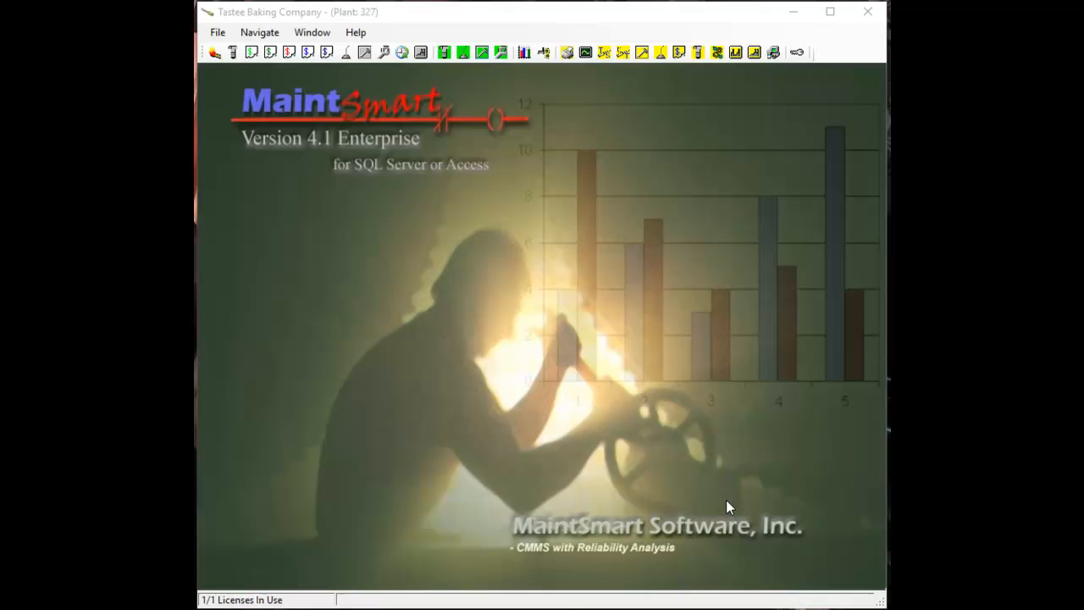
pyautogui.moveTo(393, 135)
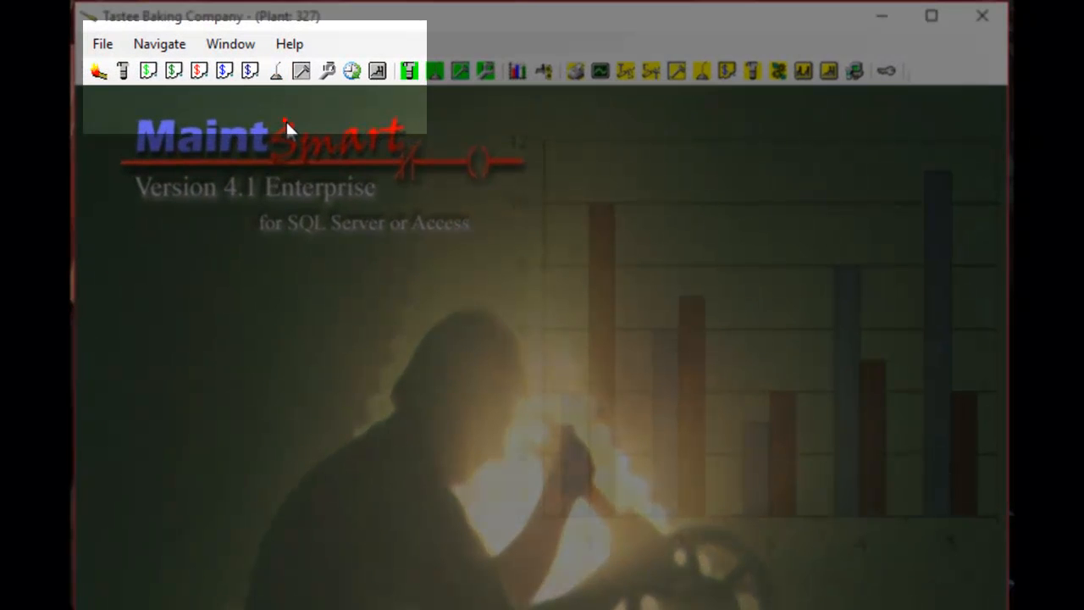
pyautogui.moveTo(276, 71)
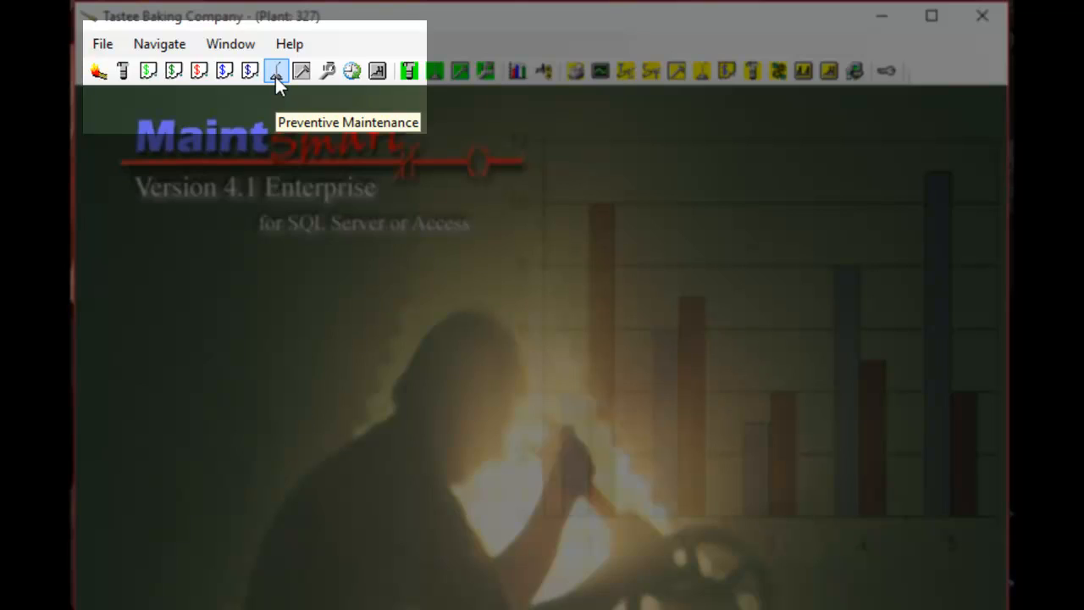
# - Show the Validate PM Tasks list and its Options menu with the Parts Usage choices
pyautogui.click(276, 71)
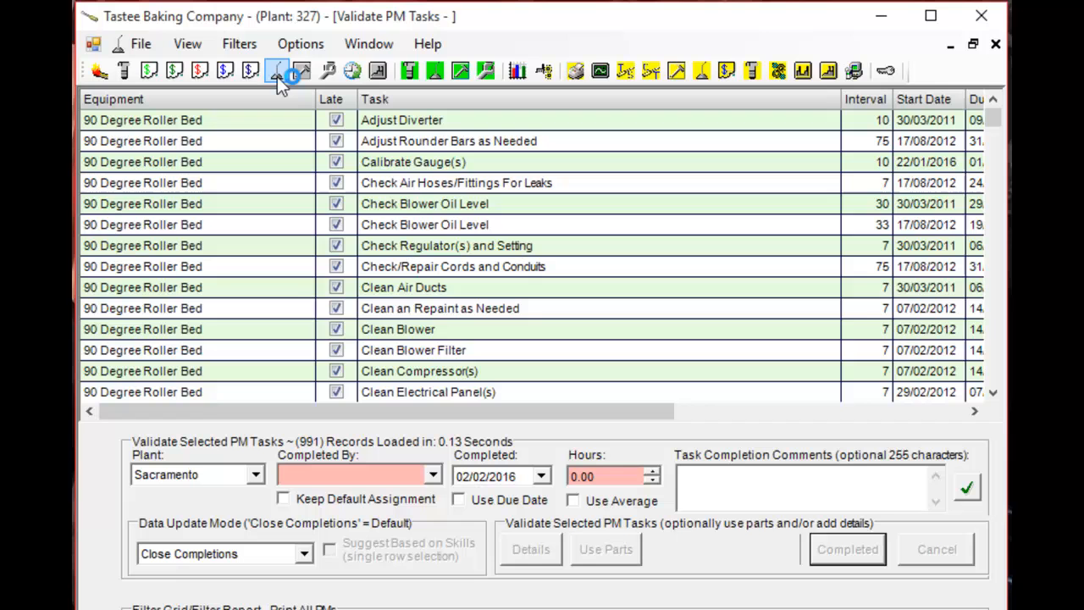
pyautogui.click(300, 44)
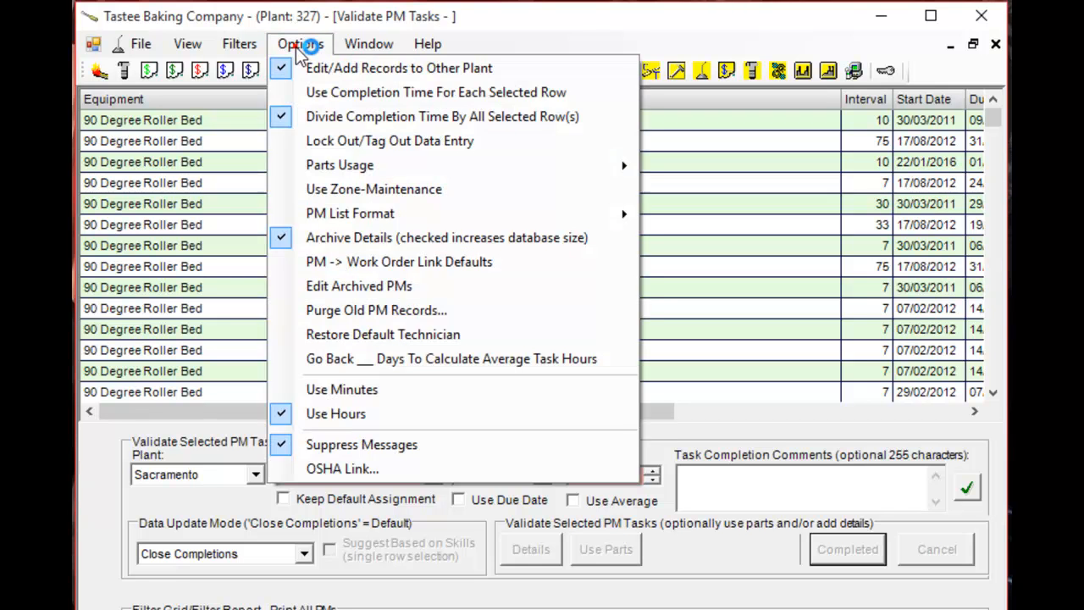
pyautogui.moveTo(339, 164)
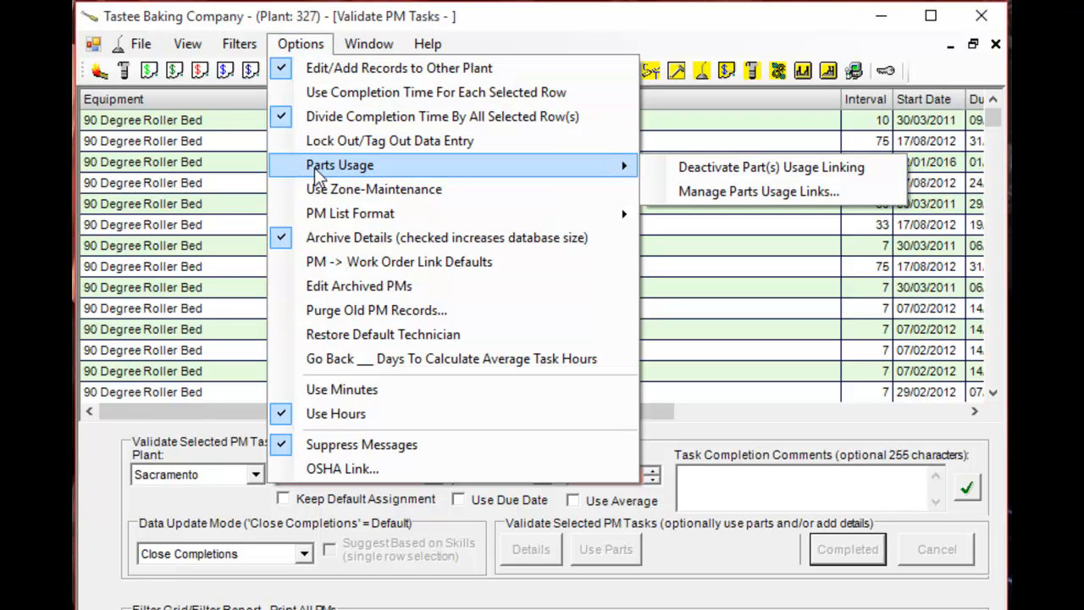
pyautogui.moveTo(769, 167)
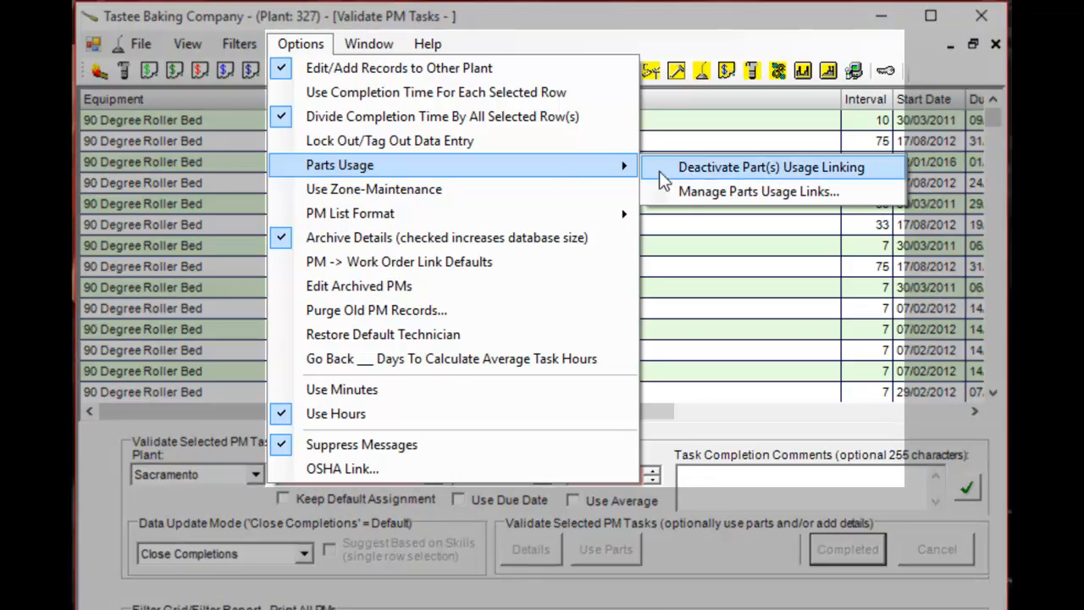
pyautogui.moveTo(695, 191)
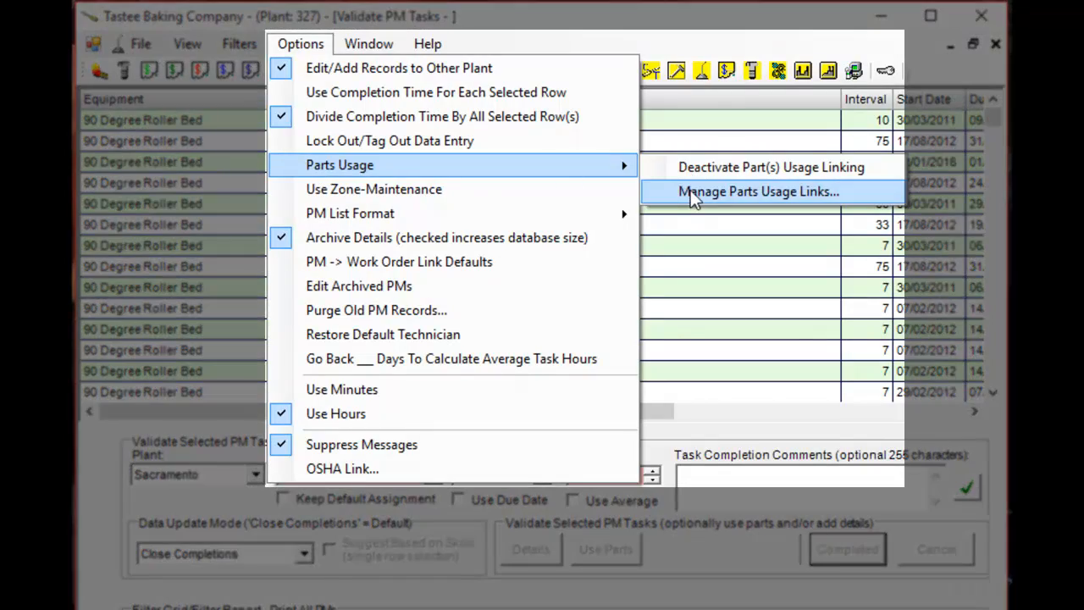
# - Start a new record in the Manage Parts Usage Links window
pyautogui.click(756, 189)
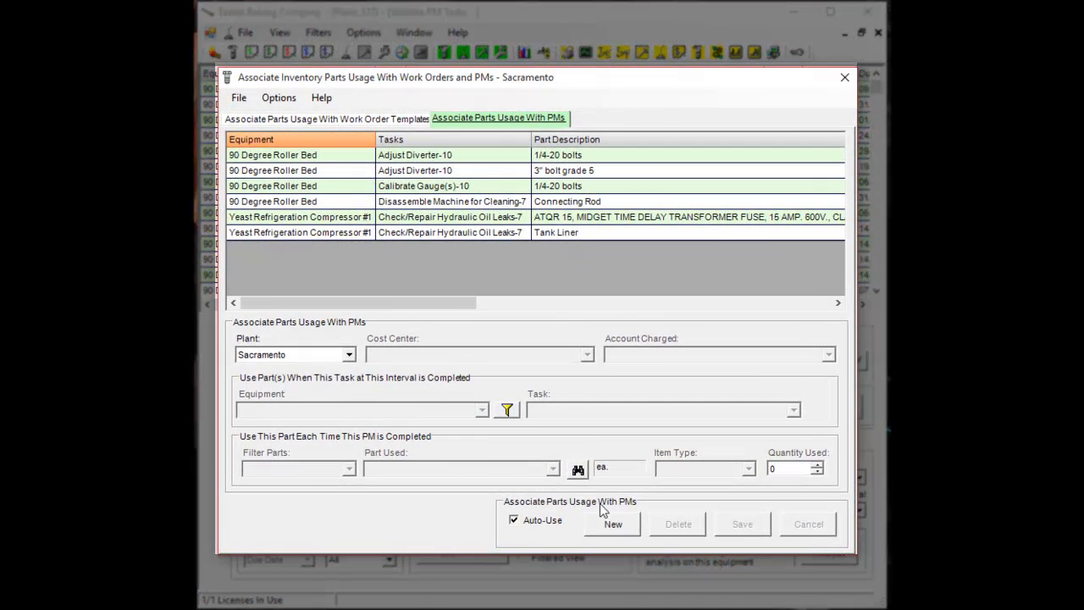
pyautogui.click(613, 523)
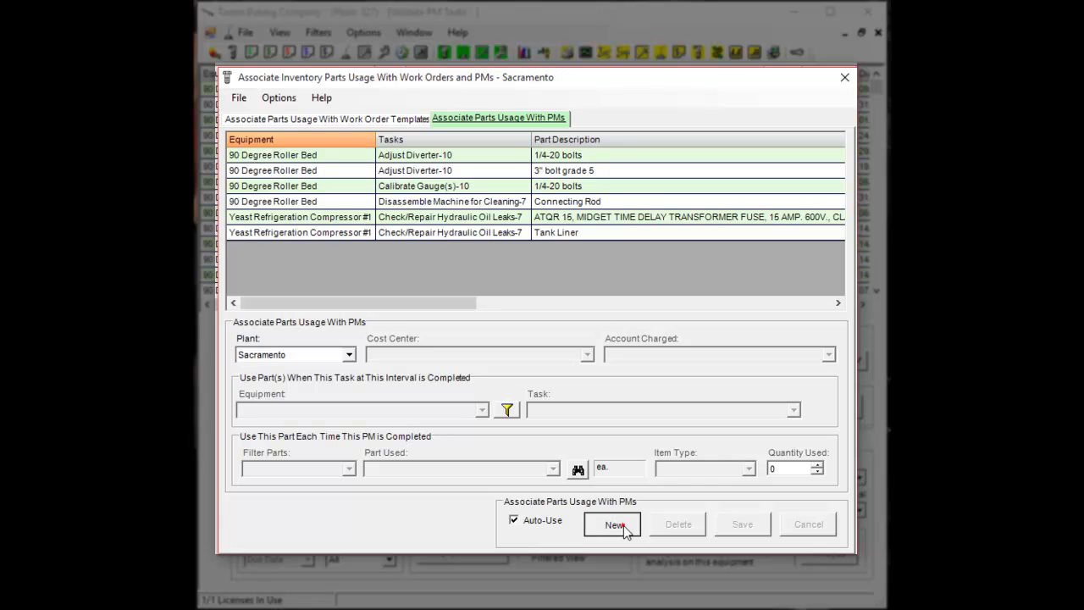
pyautogui.click(613, 524)
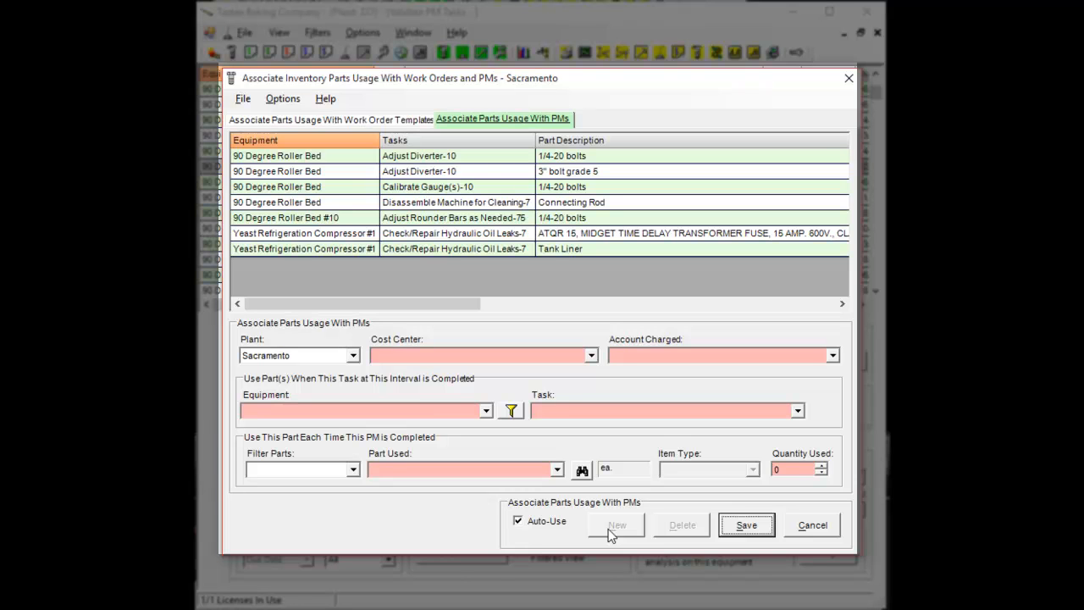
pyautogui.moveTo(500, 437)
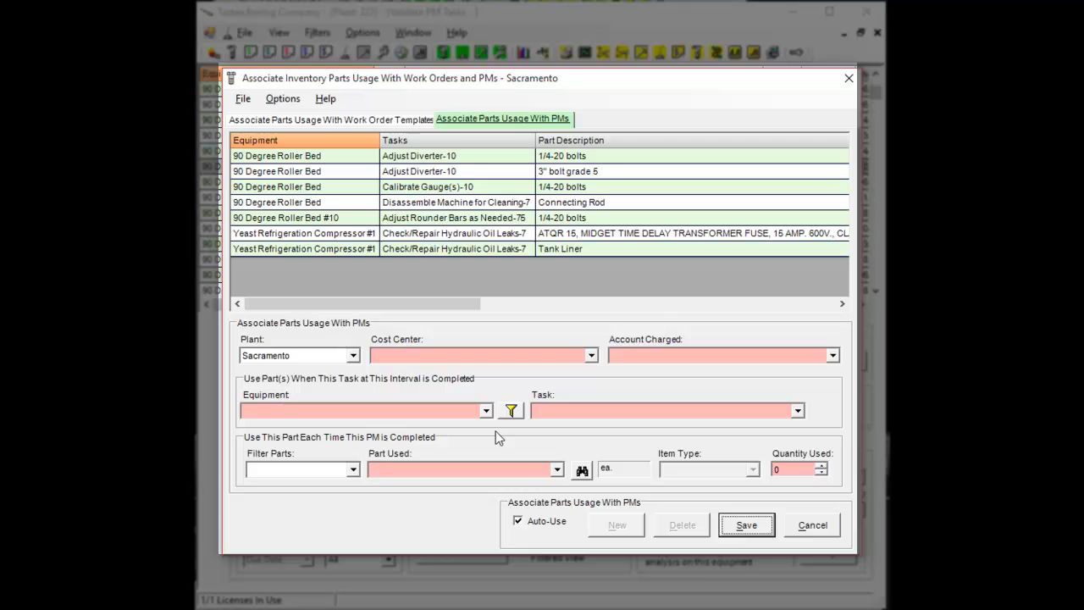
# - Select equipment 90 Degree Roller Bed #10 and task Adjust Diverter-10 for the link
pyautogui.click(484, 412)
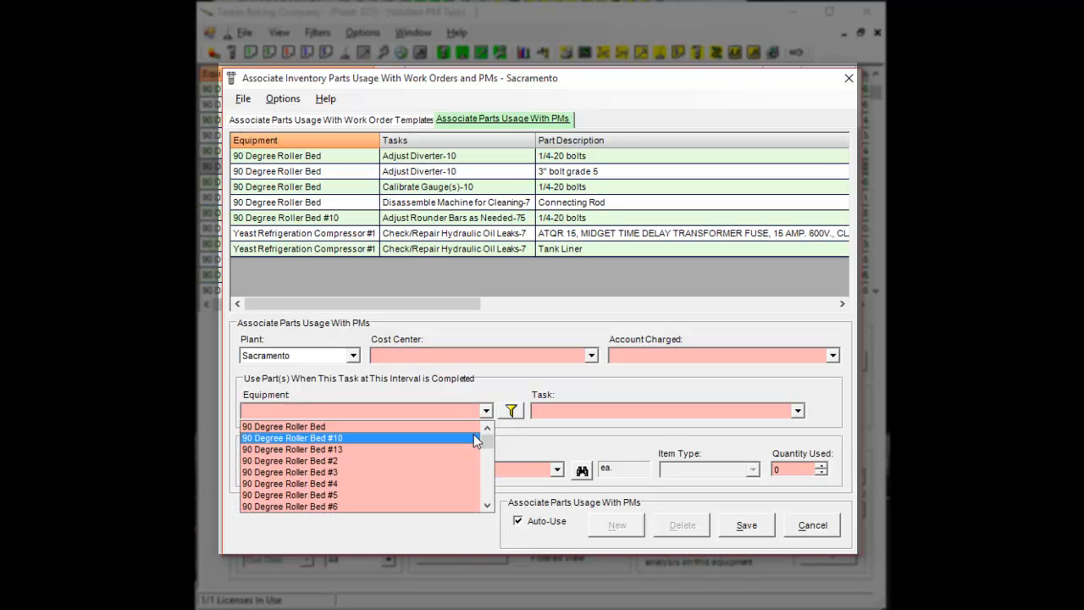
pyautogui.click(292, 437)
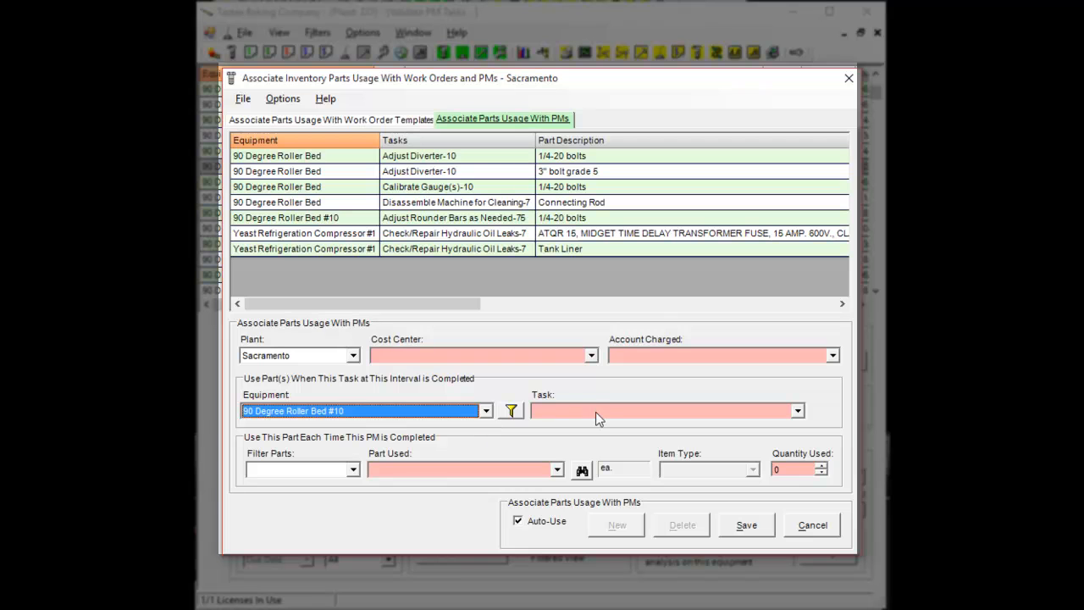
pyautogui.click(796, 412)
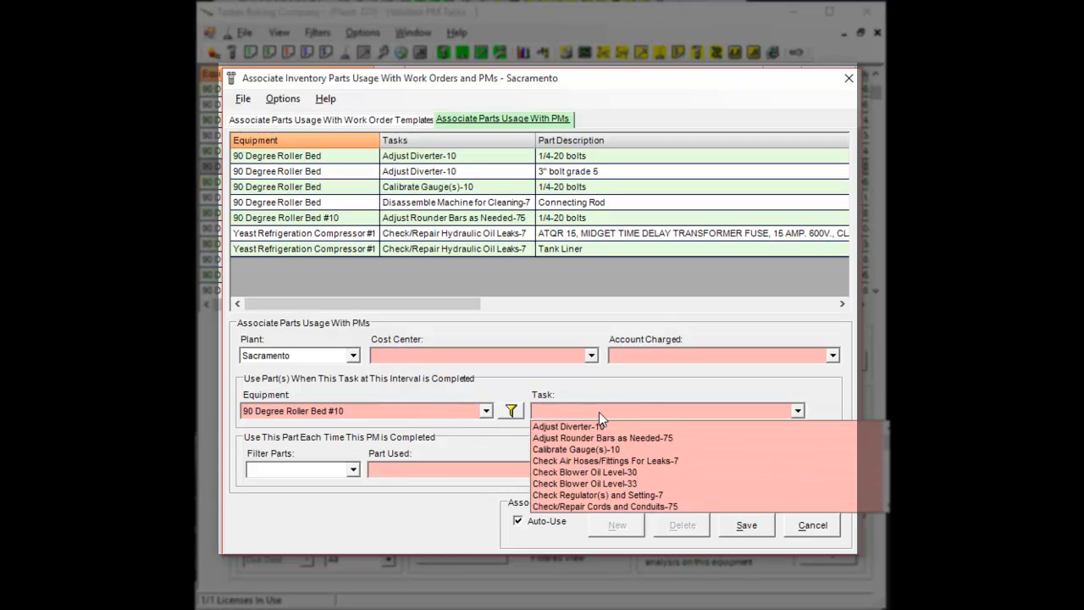
pyautogui.moveTo(566, 427)
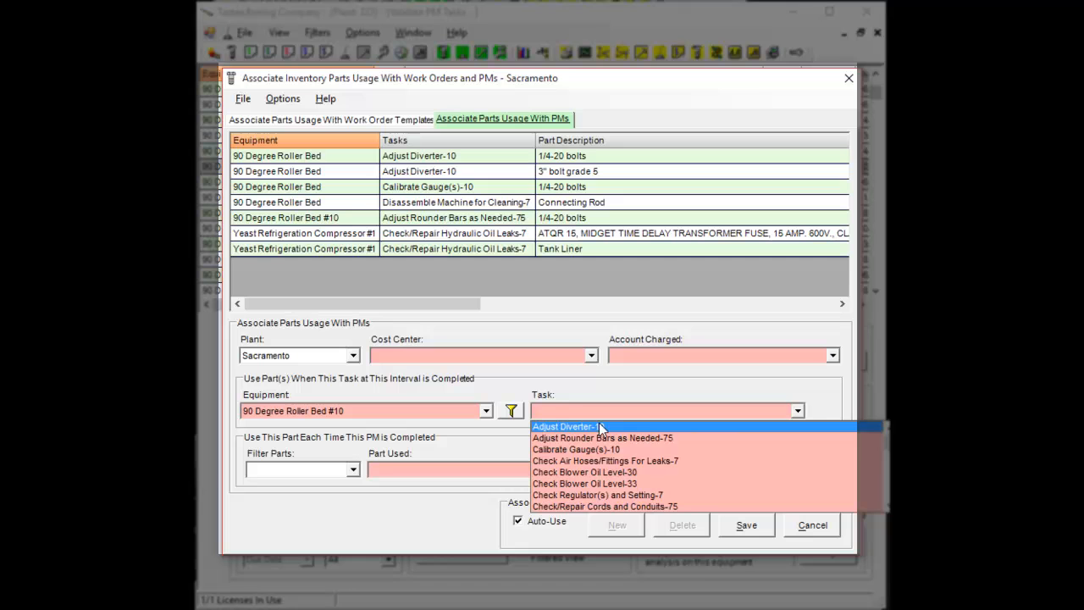
pyautogui.click(564, 426)
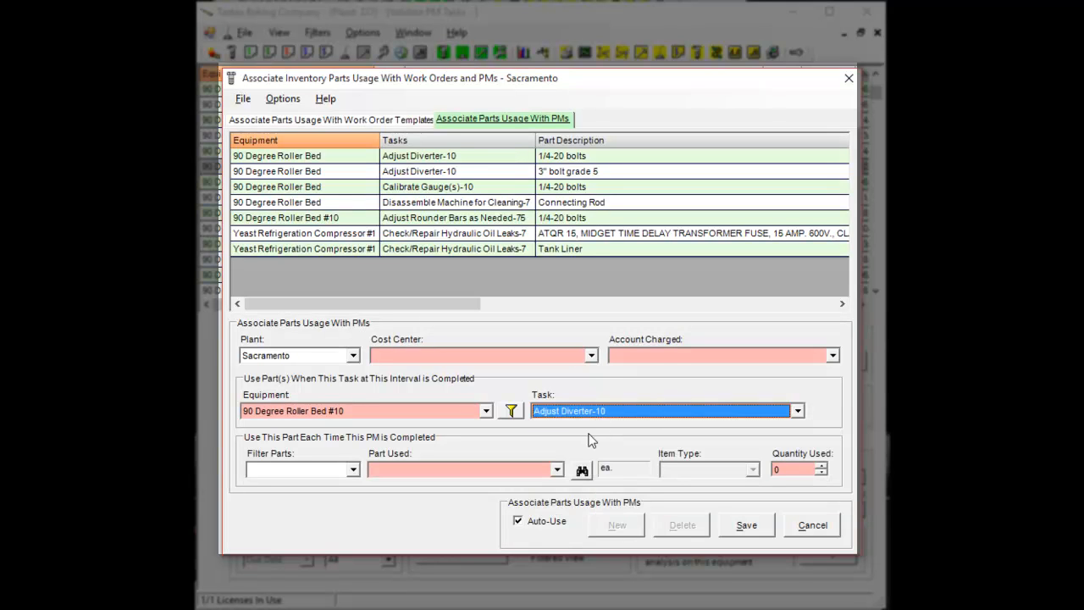
pyautogui.moveTo(583, 476)
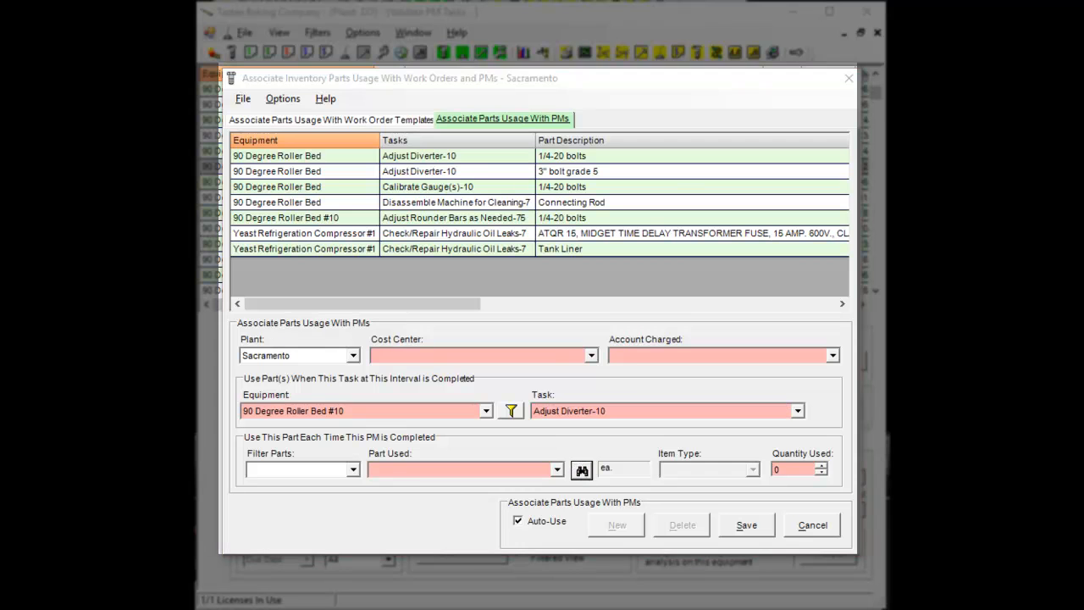
# - Pick the Wire Terminals part from inventory with a quantity of 1
pyautogui.click(583, 469)
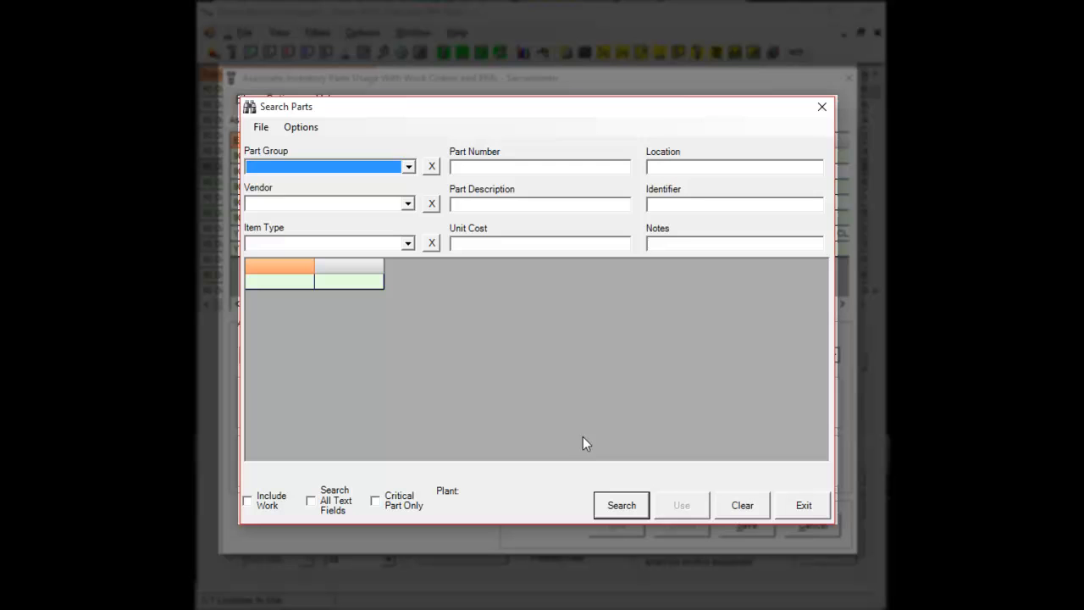
pyautogui.moveTo(512, 227)
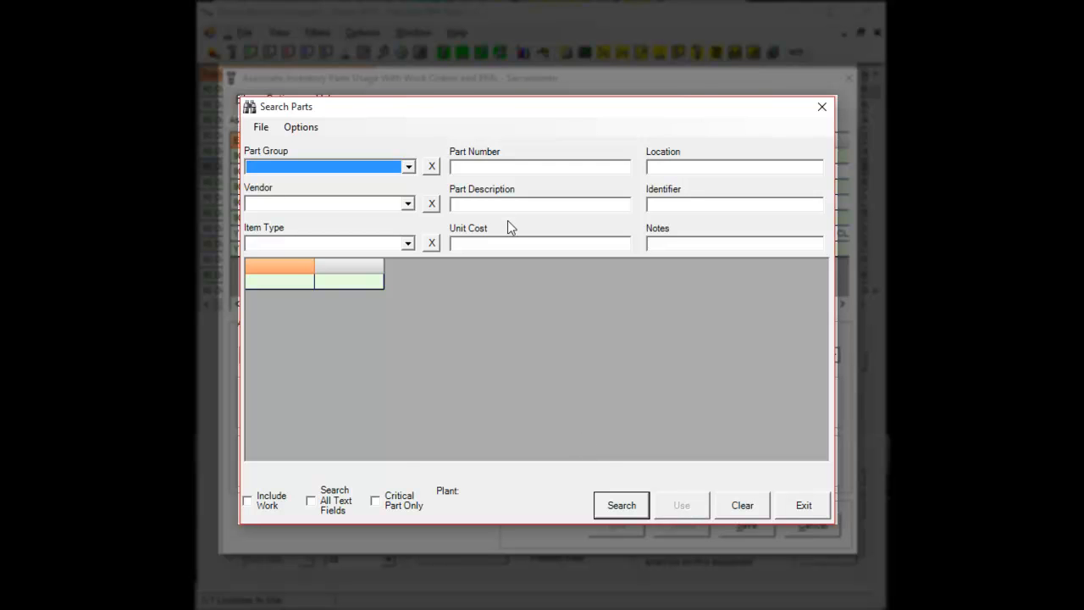
pyautogui.click(620, 505)
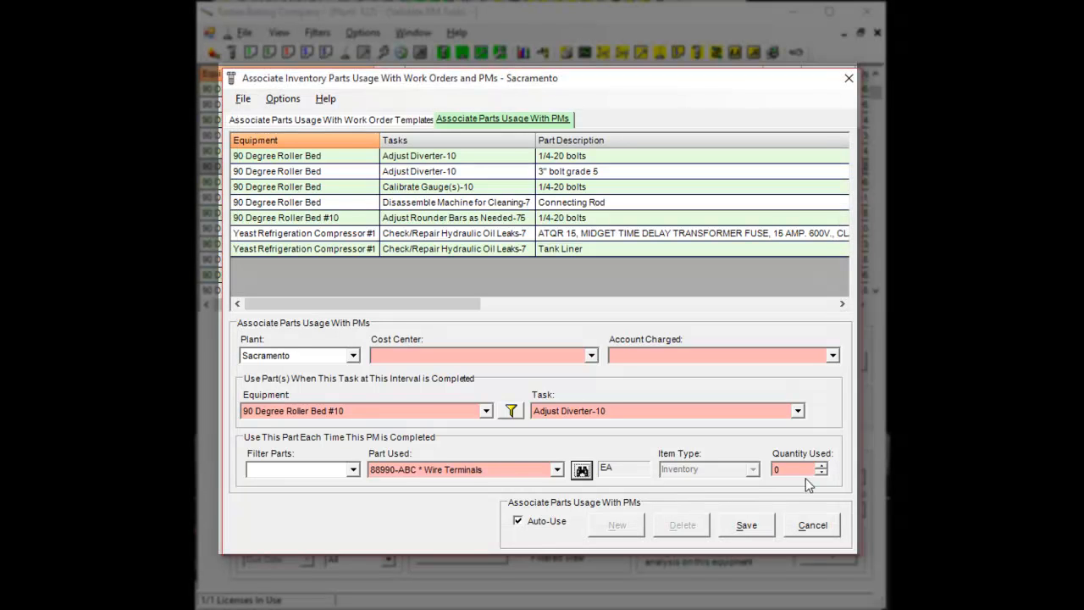
pyautogui.click(818, 464)
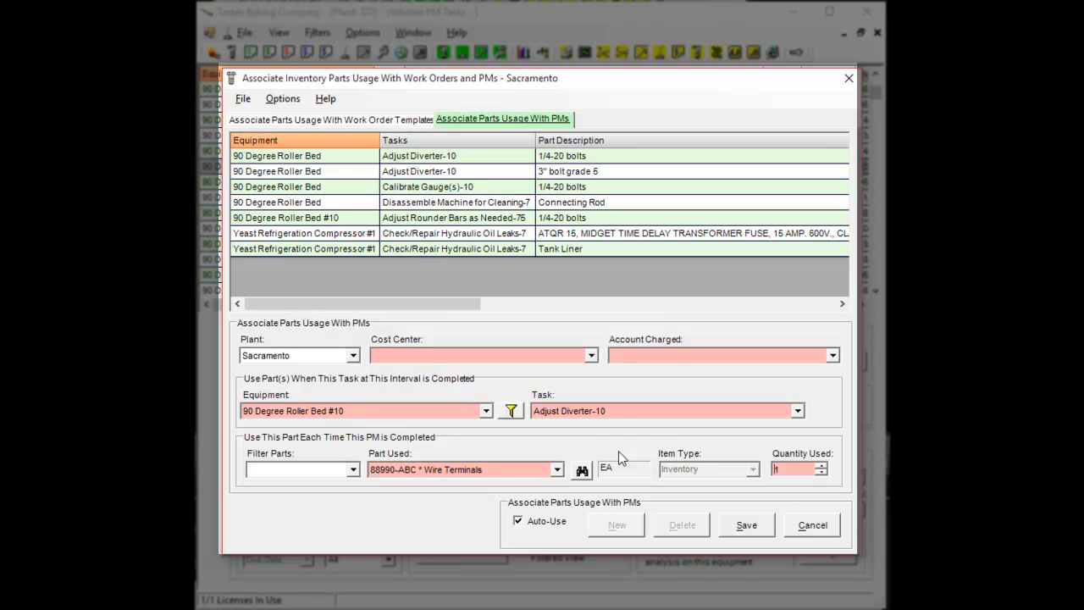
pyautogui.click(591, 355)
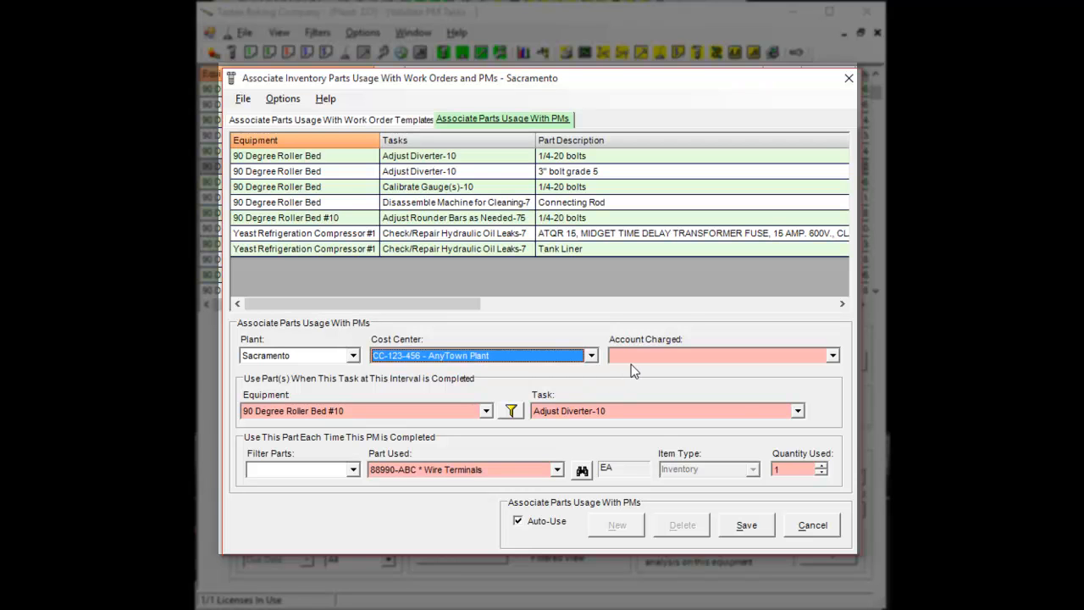
pyautogui.click(830, 356)
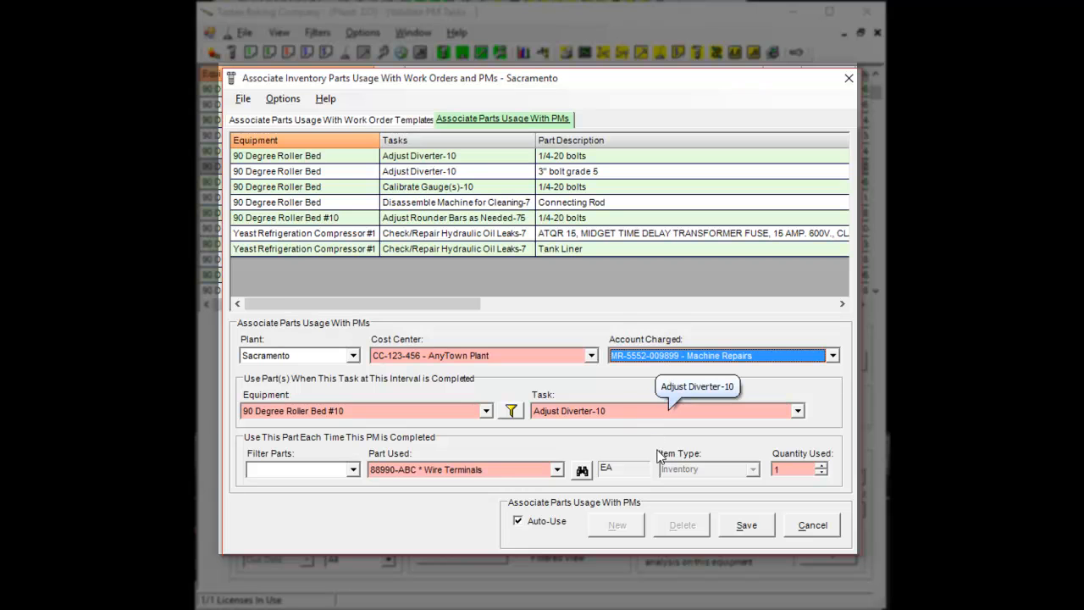
pyautogui.moveTo(647, 464)
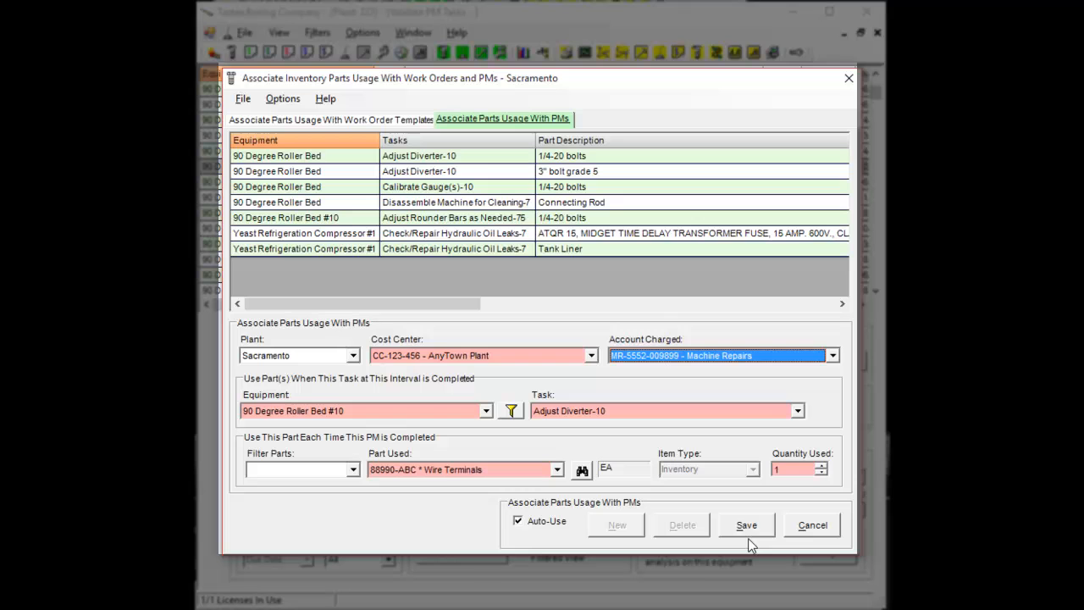
pyautogui.click(746, 525)
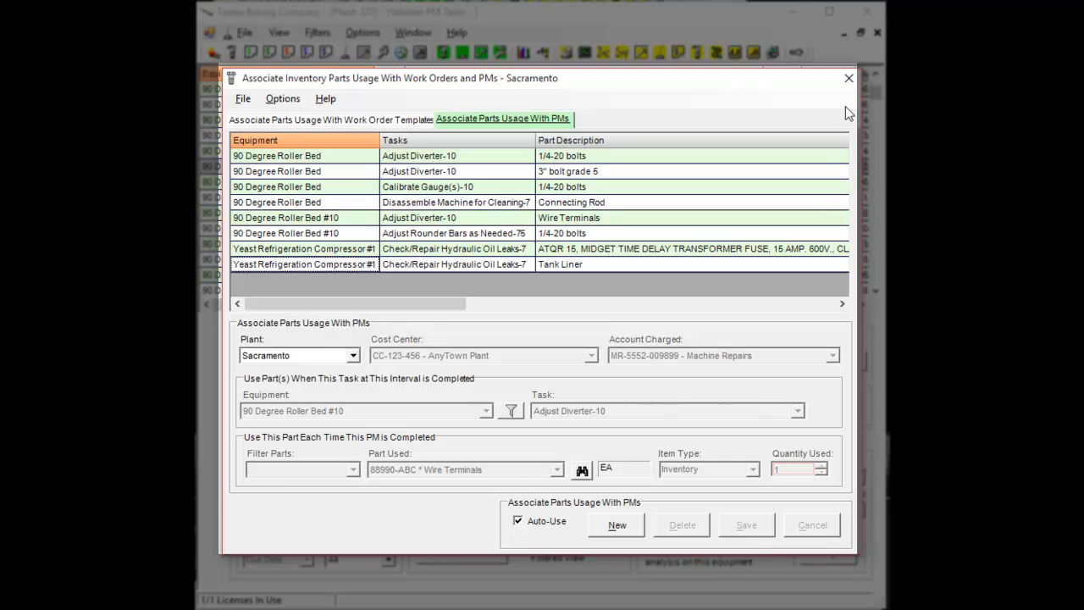
pyautogui.click(847, 78)
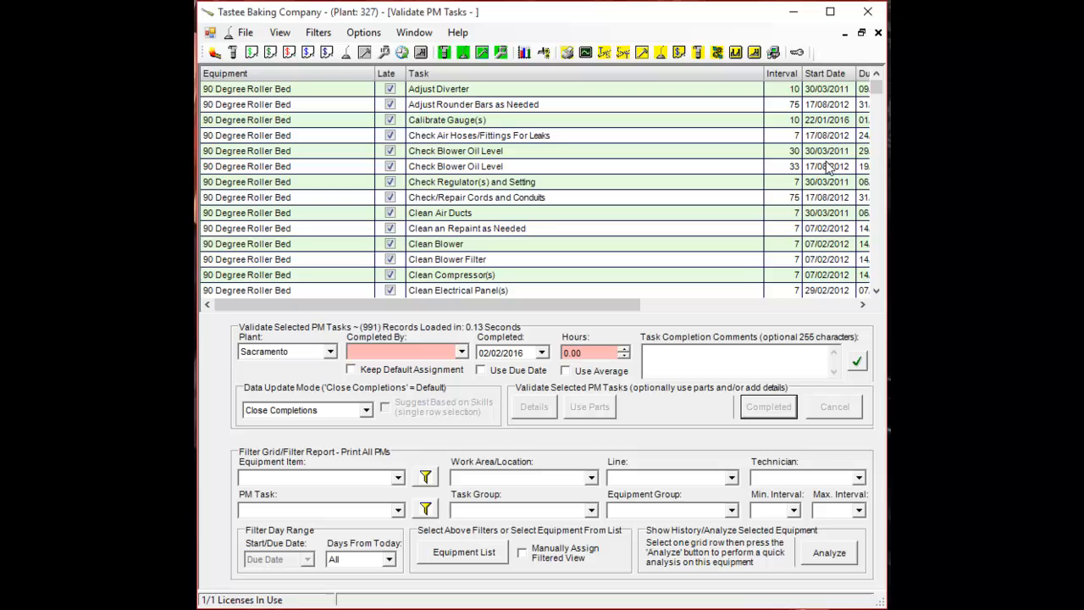
pyautogui.moveTo(839, 210)
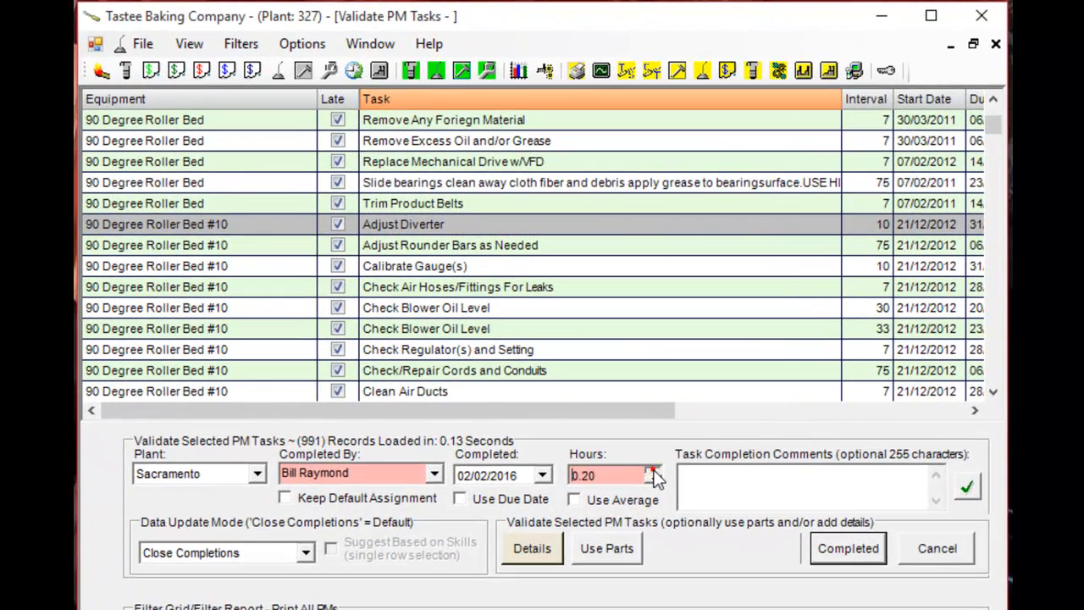
pyautogui.click(847, 549)
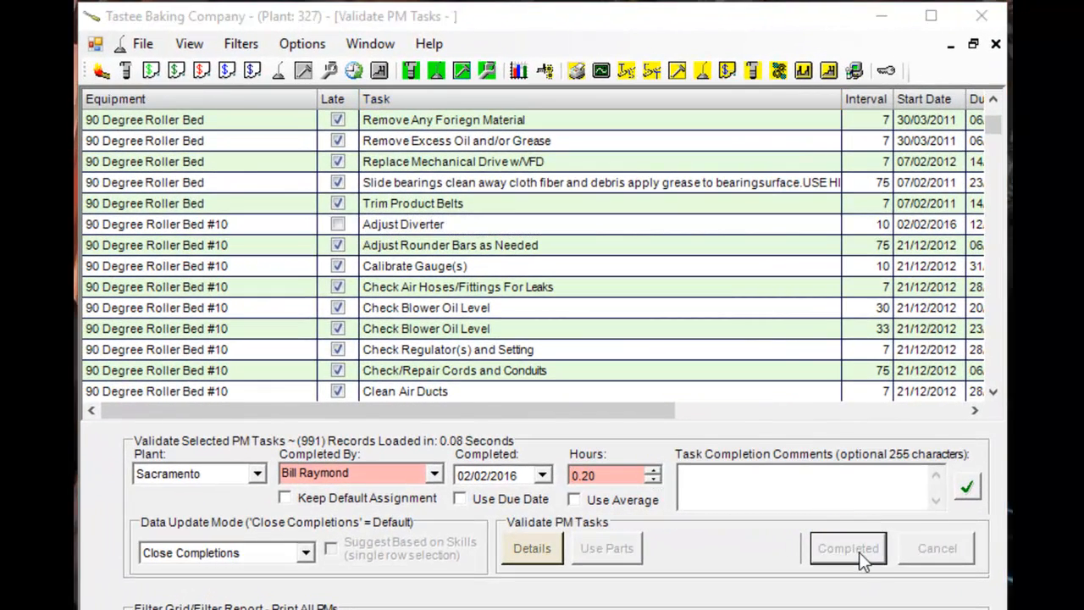
pyautogui.click(606, 549)
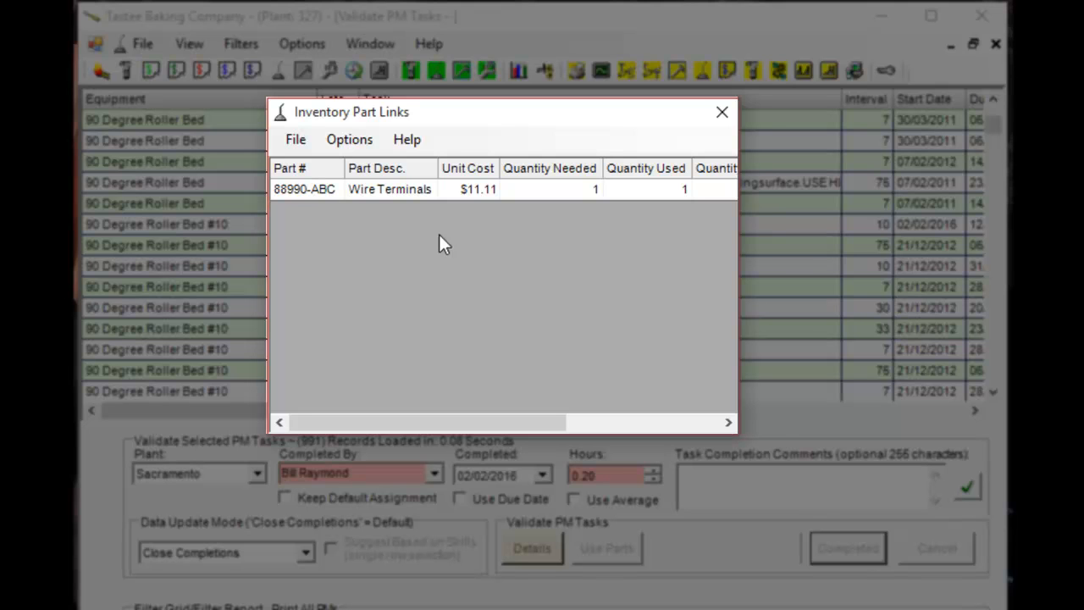
pyautogui.moveTo(430, 221)
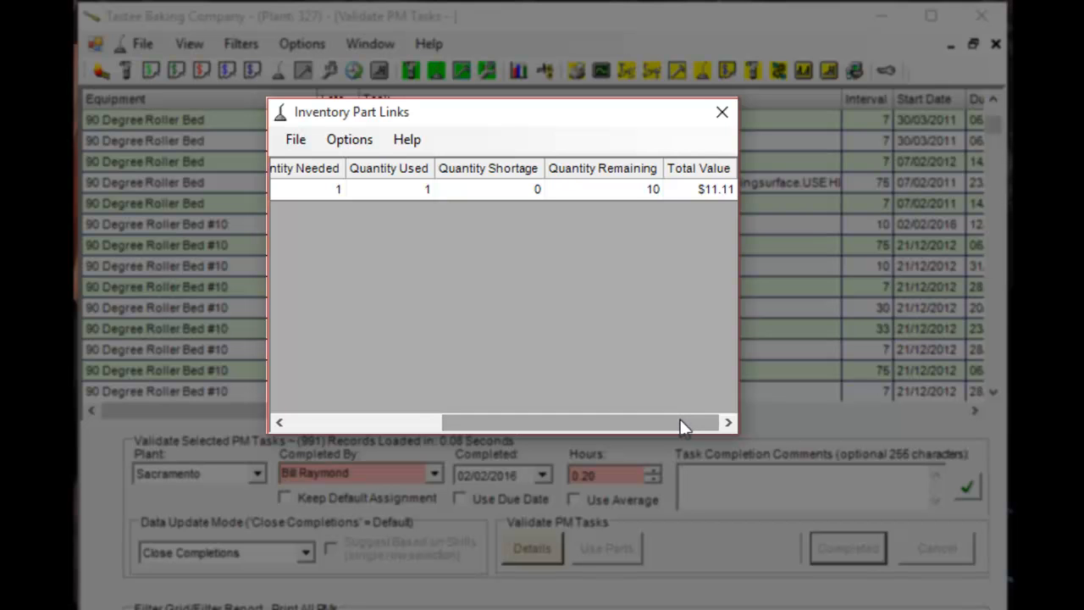
pyautogui.moveTo(722, 112)
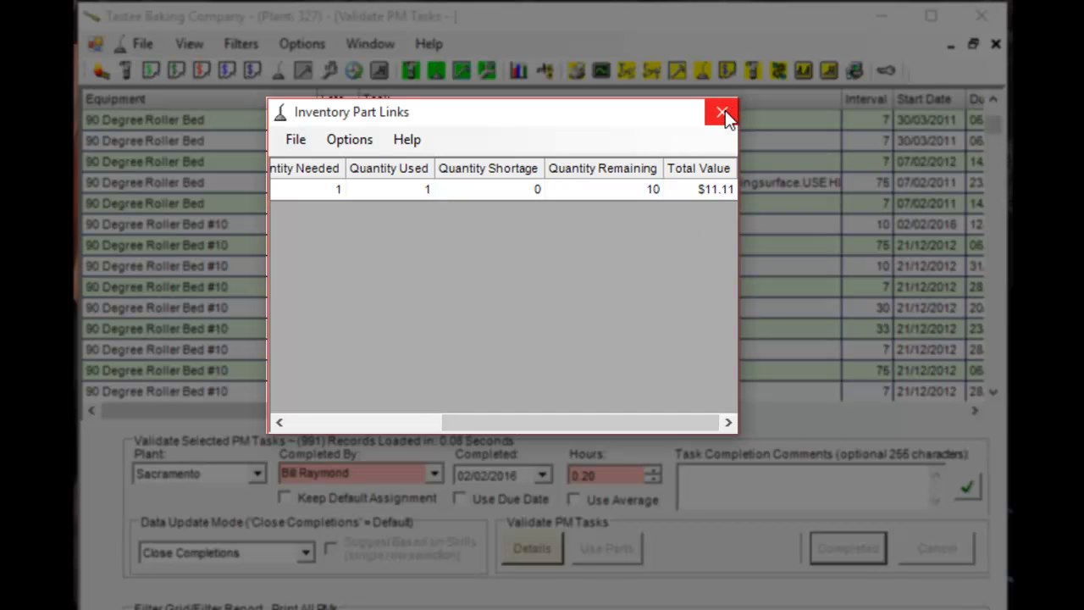
pyautogui.click(721, 112)
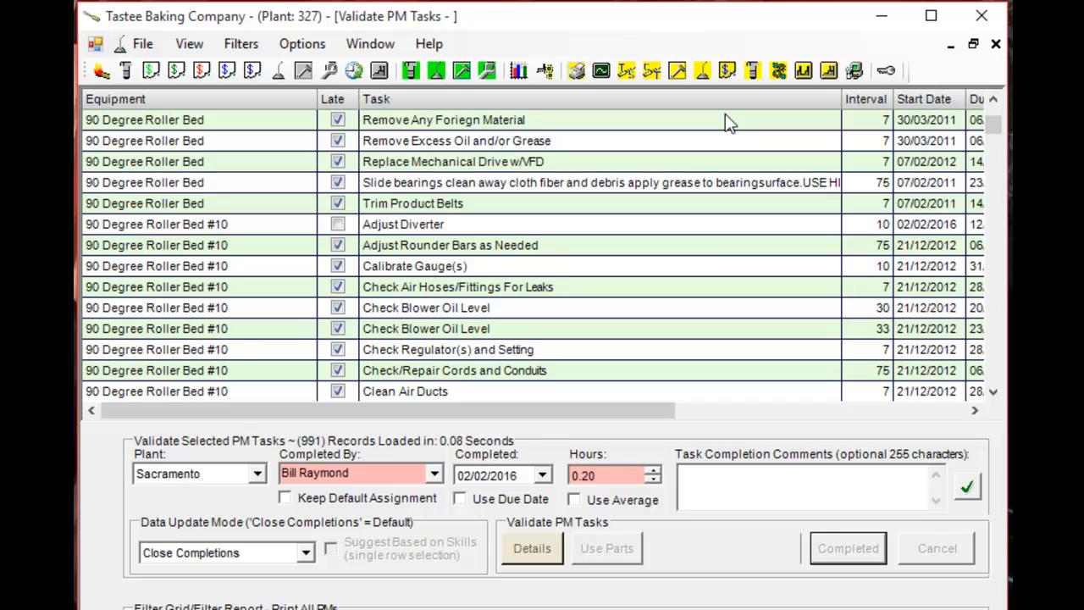
pyautogui.moveTo(126, 71)
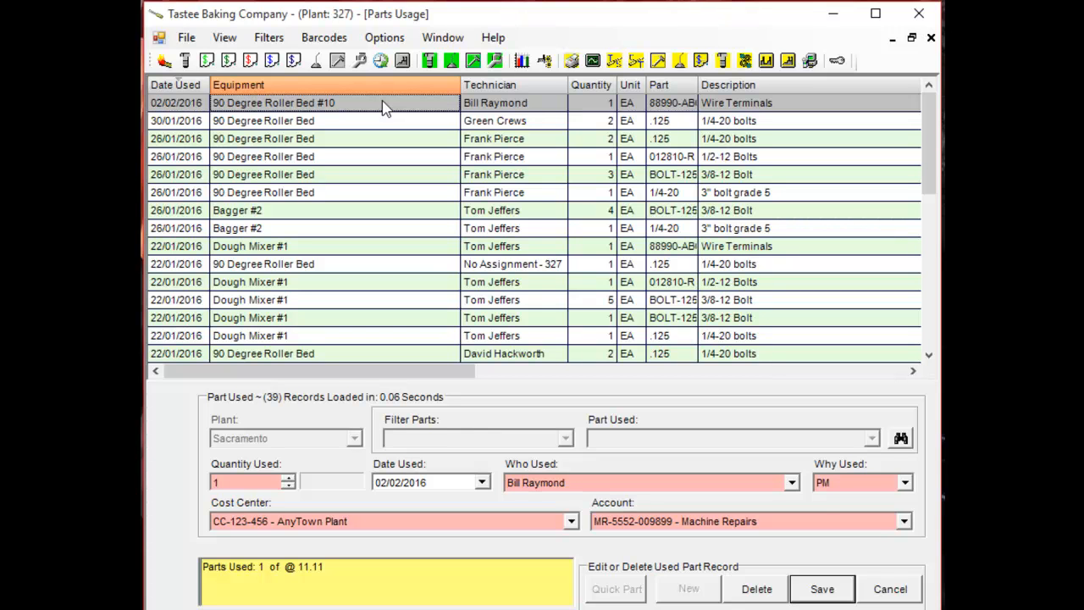
pyautogui.moveTo(605, 149)
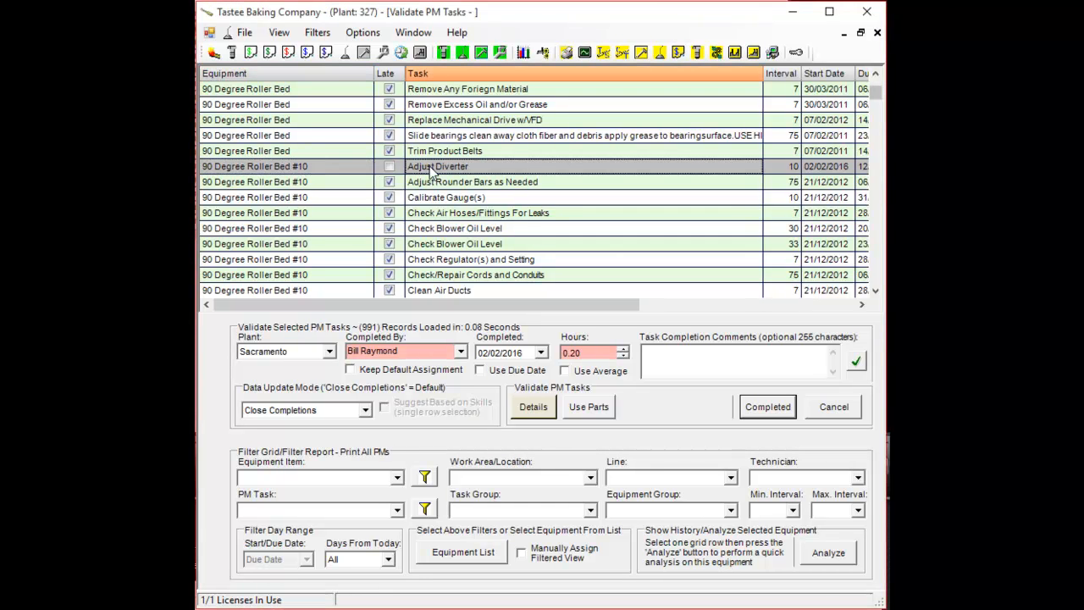
pyautogui.rightClick(437, 166)
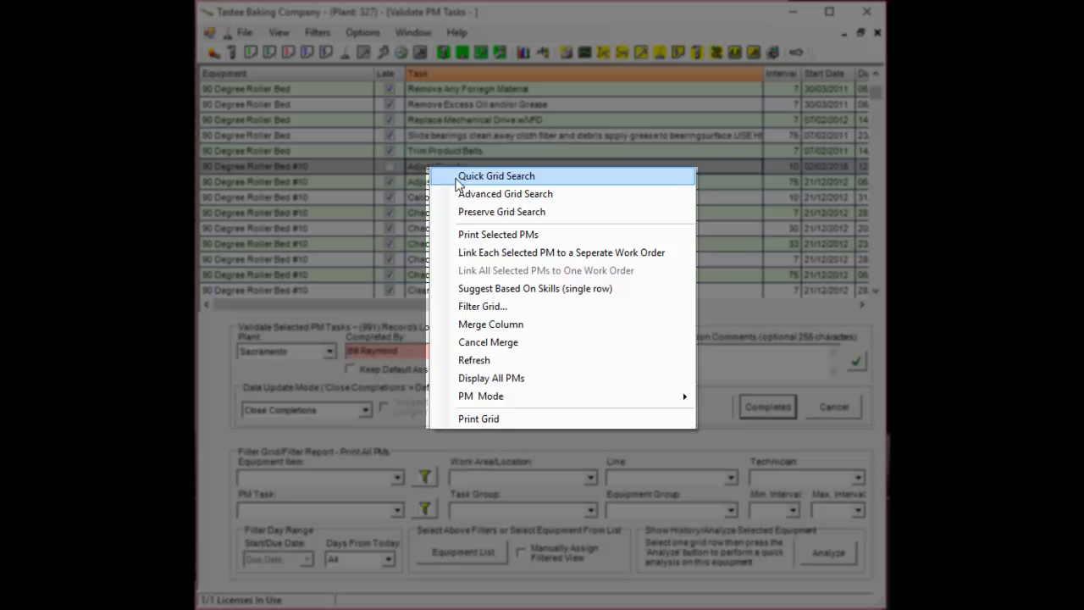
pyautogui.moveTo(498, 234)
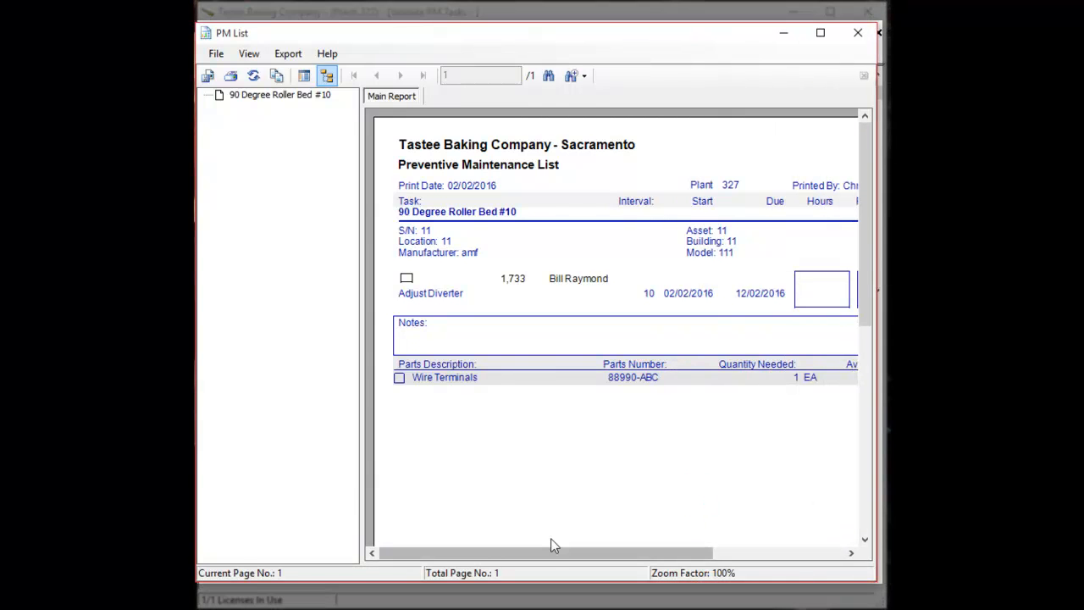
pyautogui.moveTo(551, 553); pyautogui.dragTo(643, 553)
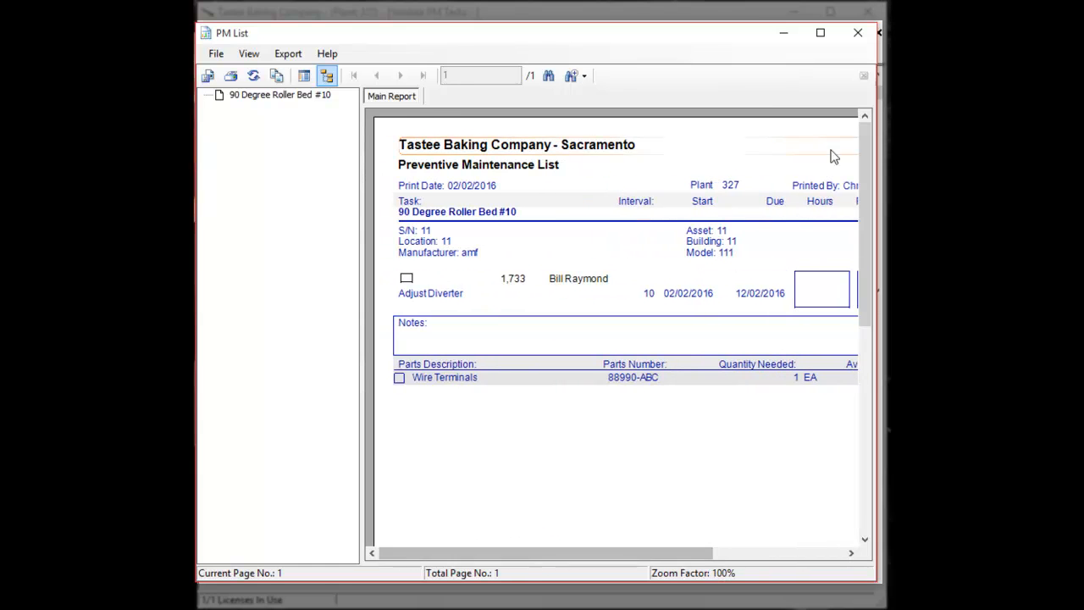
pyautogui.moveTo(857, 32)
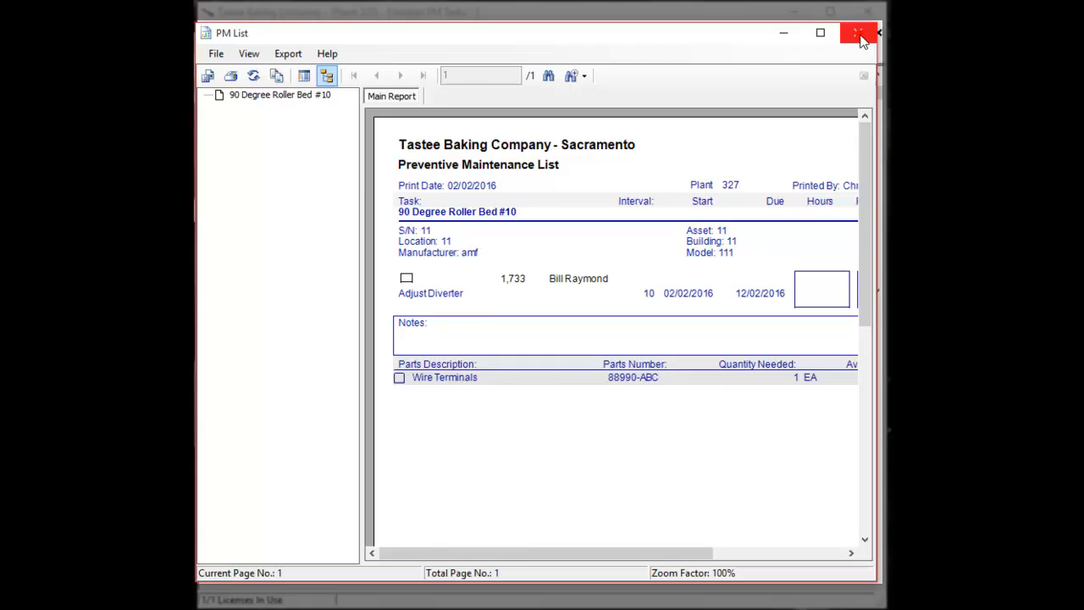
pyautogui.click(858, 33)
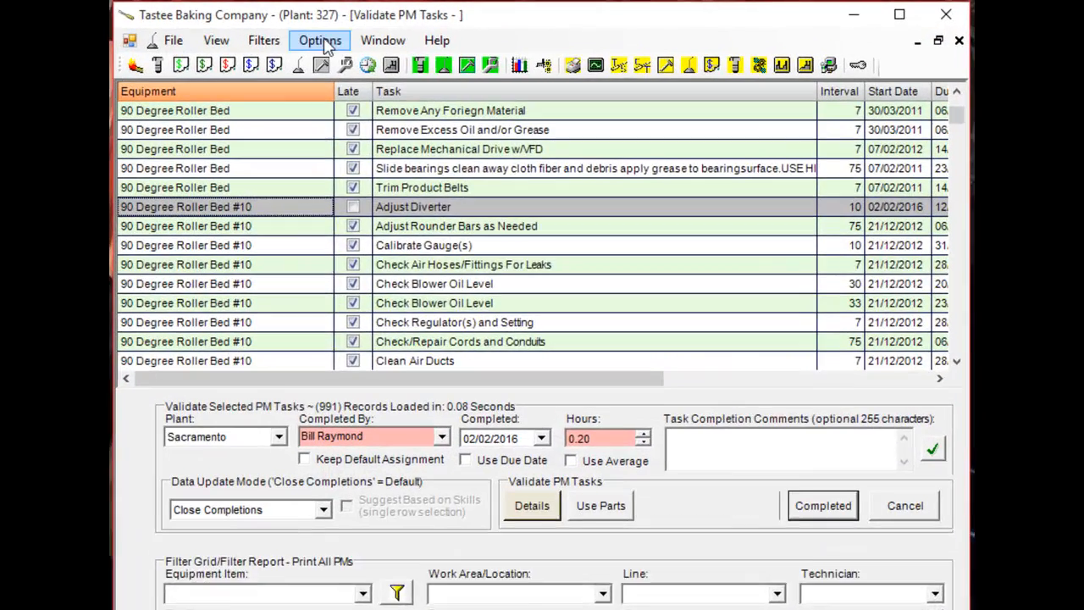
# - Show the PM List Format choices with Details and Parts List ticked
pyautogui.click(320, 40)
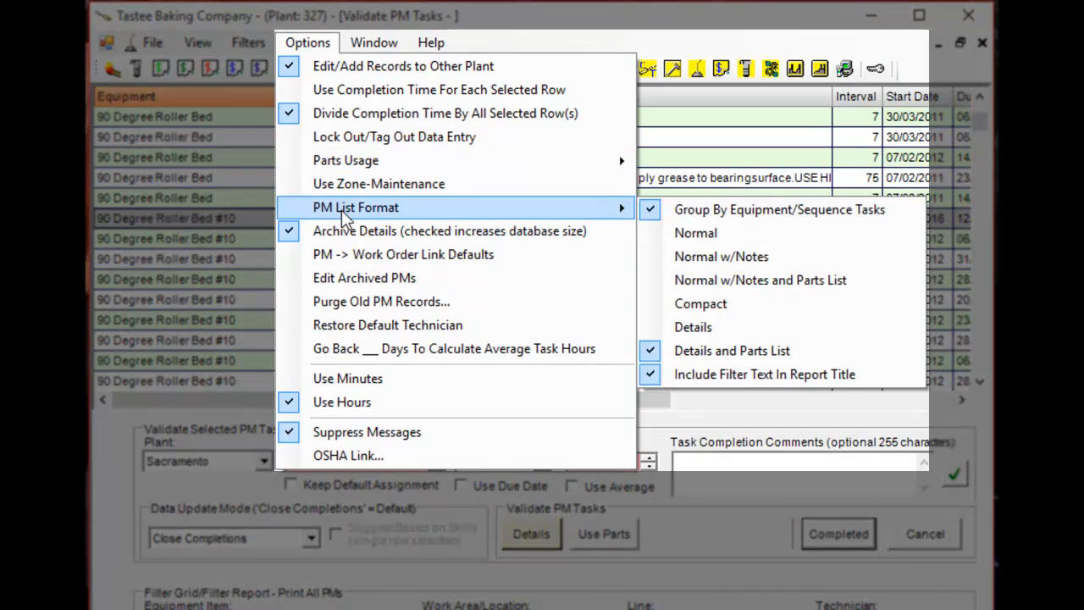
pyautogui.moveTo(701, 303)
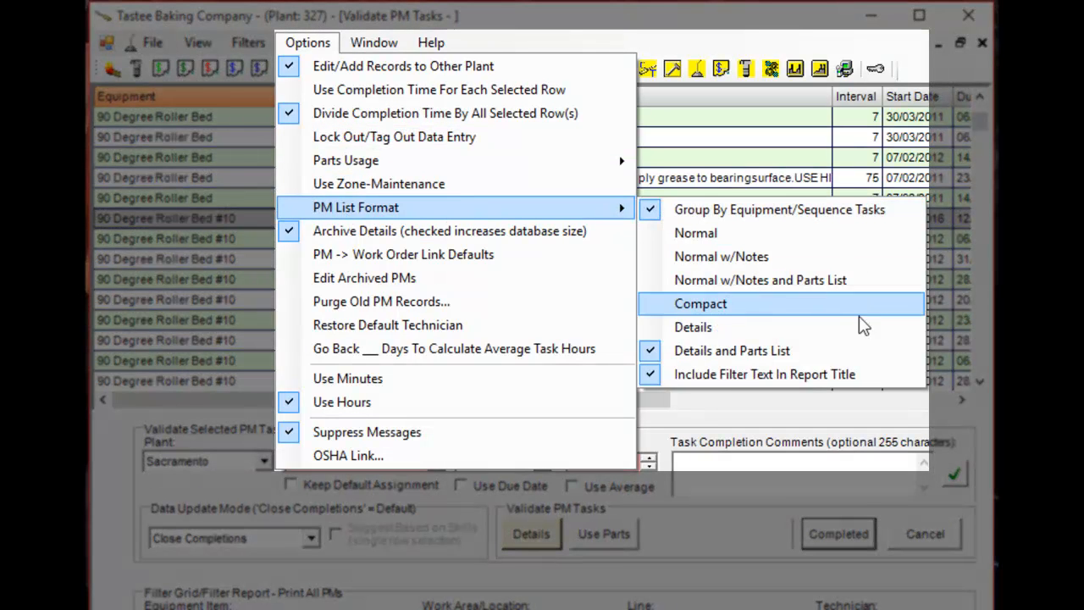
pyautogui.moveTo(762, 349)
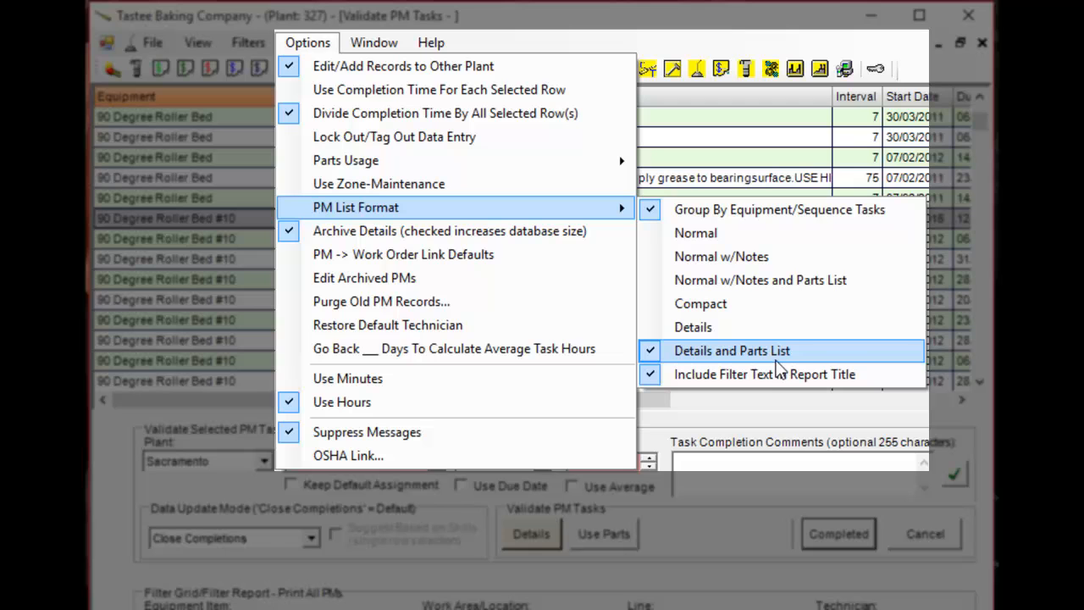